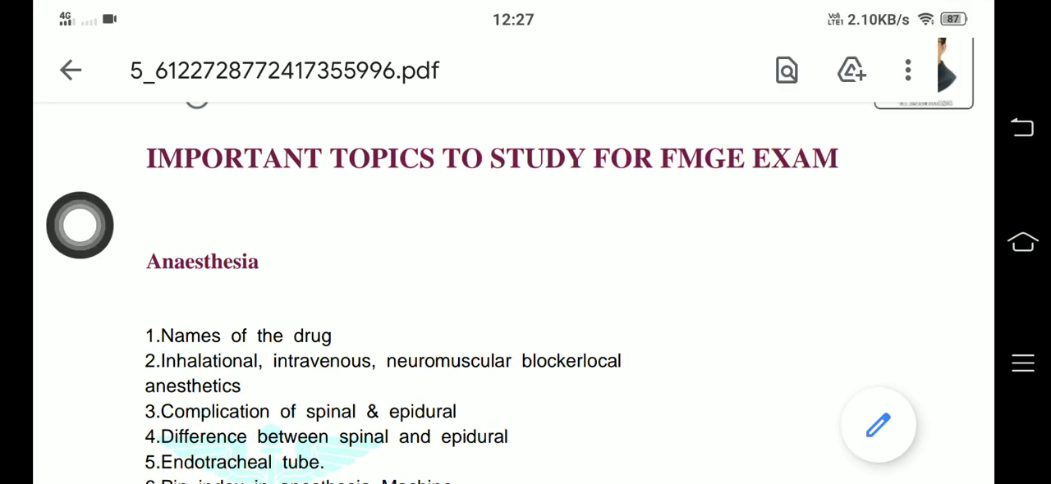
pyautogui.scroll(-3)
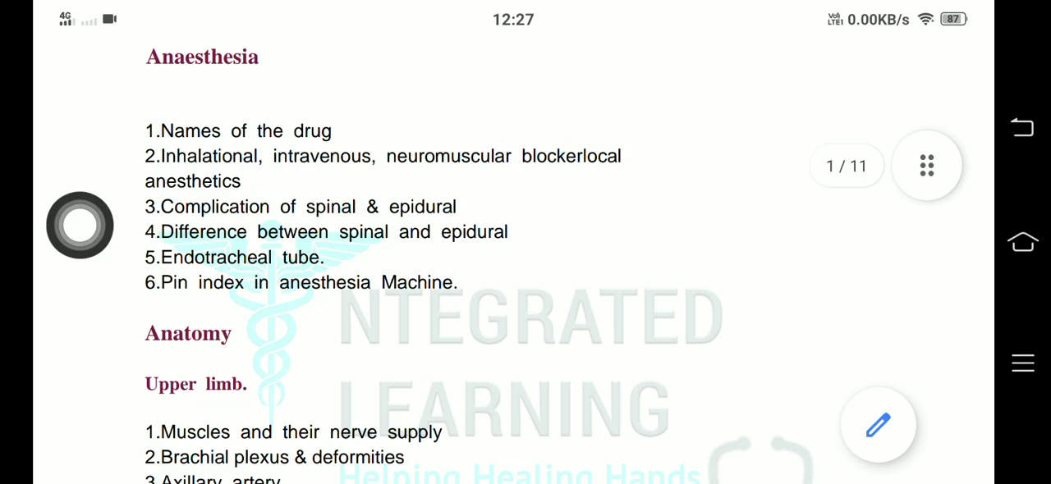
pyautogui.scroll(-3)
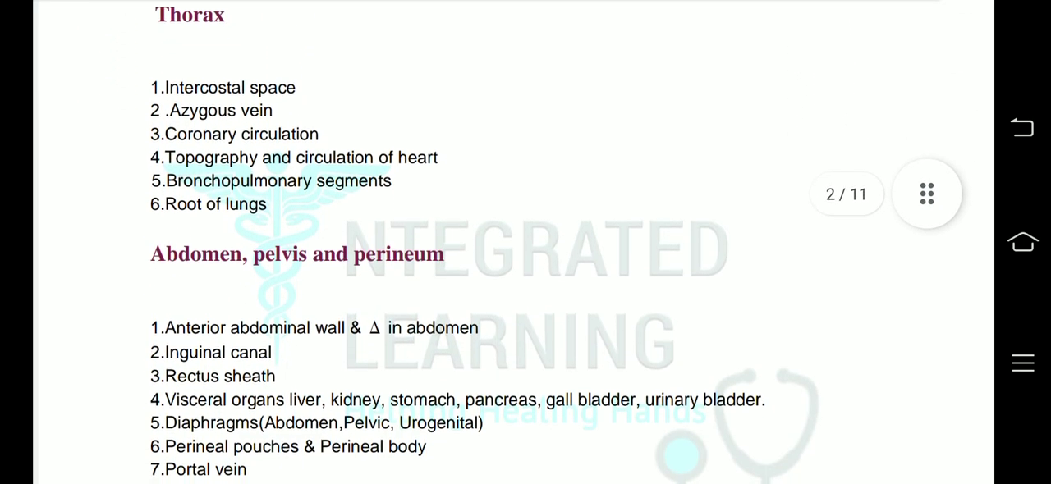
pyautogui.scroll(-3)
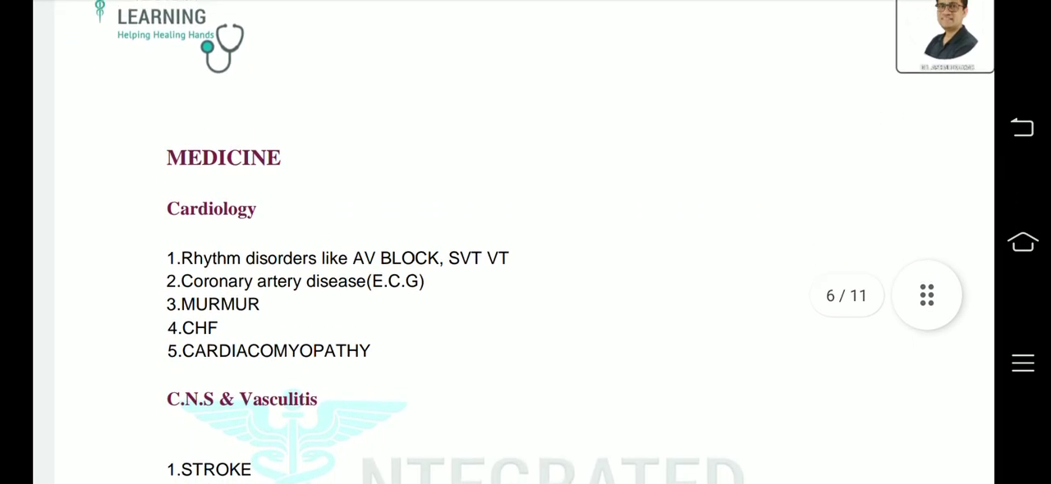
pyautogui.scroll(-3)
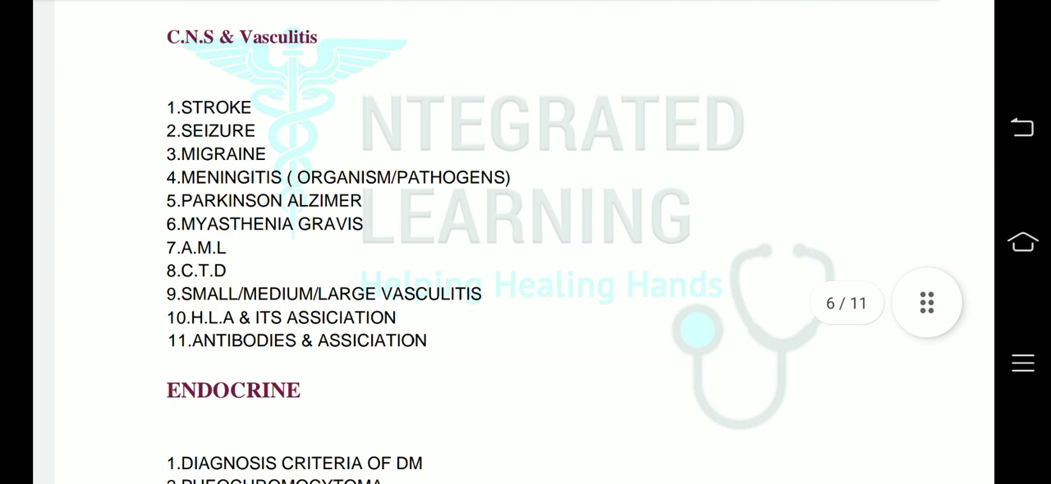
pyautogui.scroll(-3)
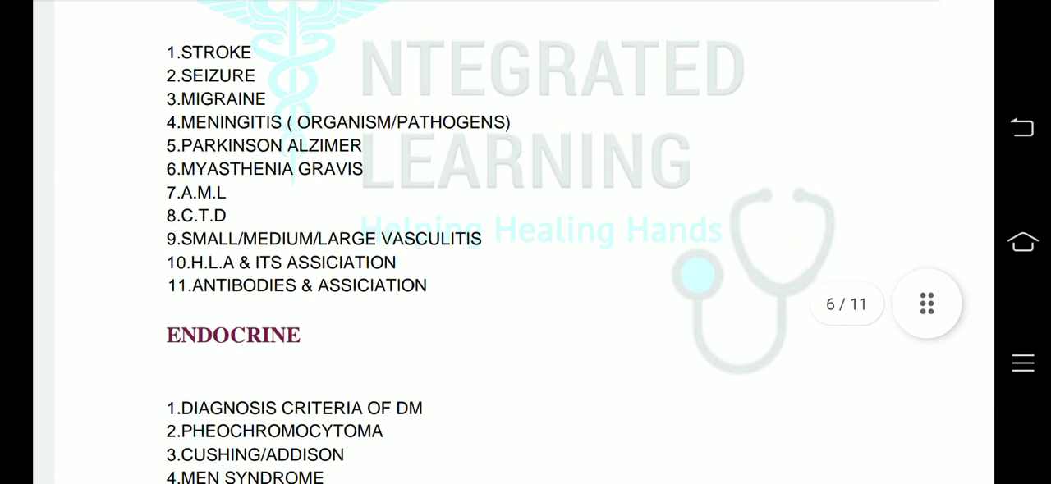
pyautogui.scroll(-3)
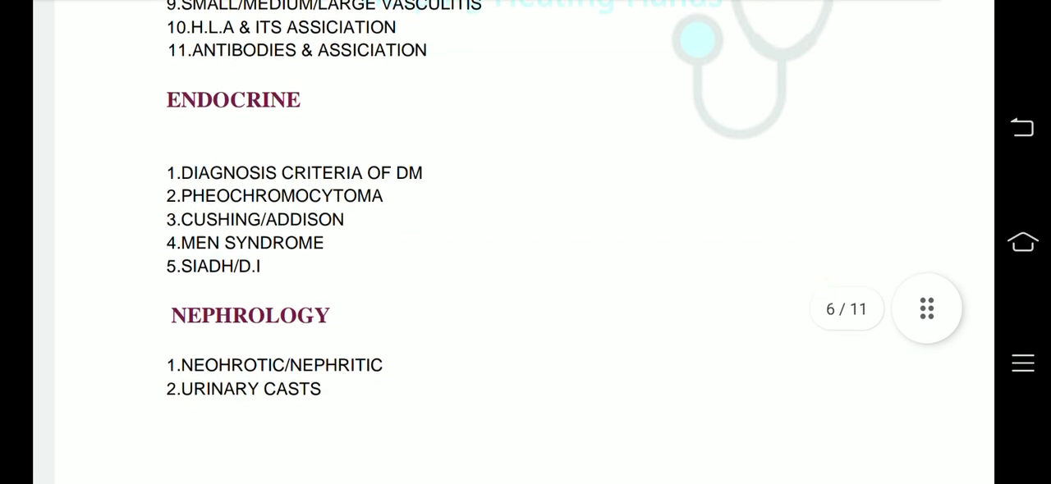
pyautogui.scroll(-3)
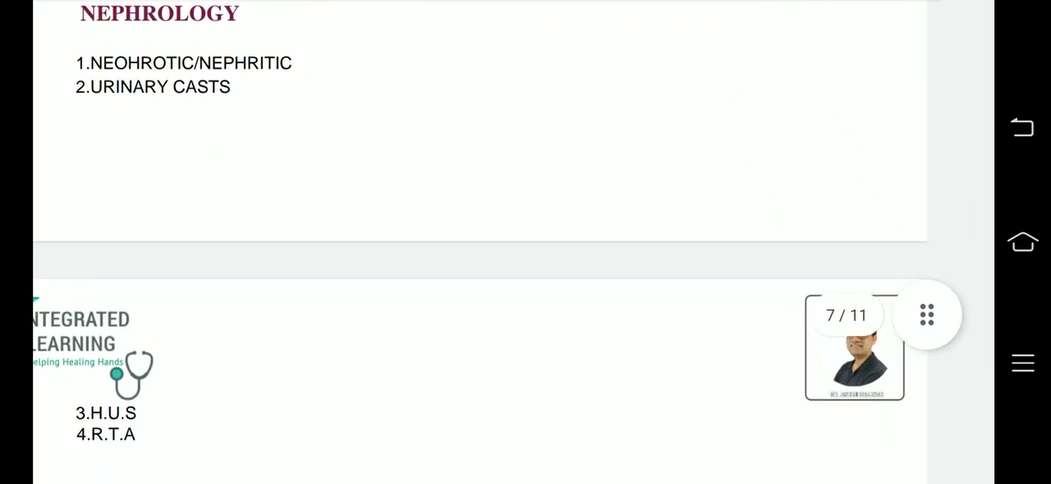
pyautogui.scroll(-3)
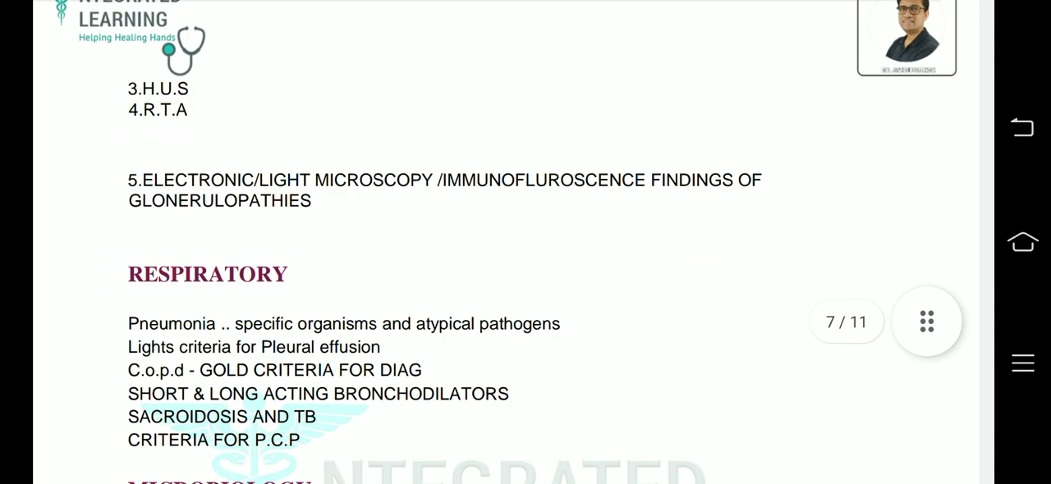
pyautogui.scroll(-3)
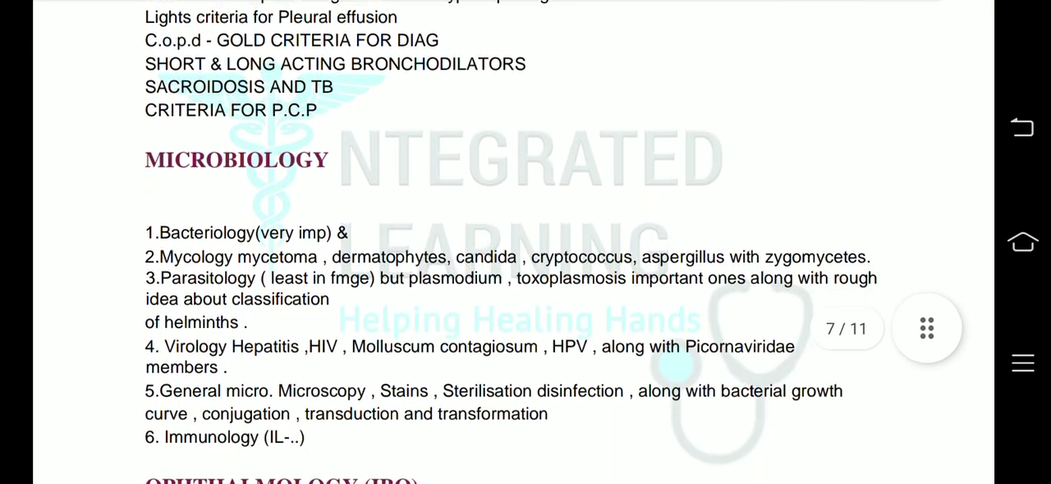
pyautogui.scroll(-3)
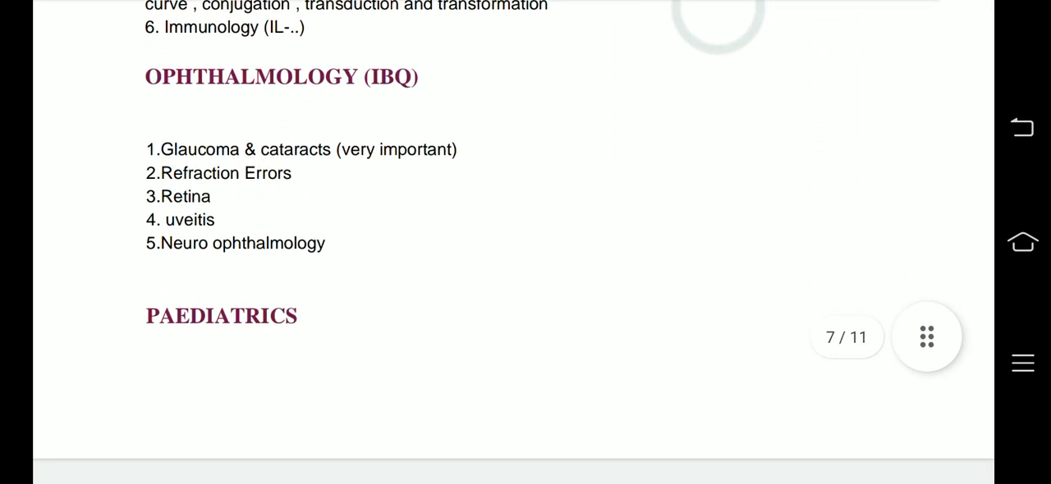
pyautogui.scroll(-3)
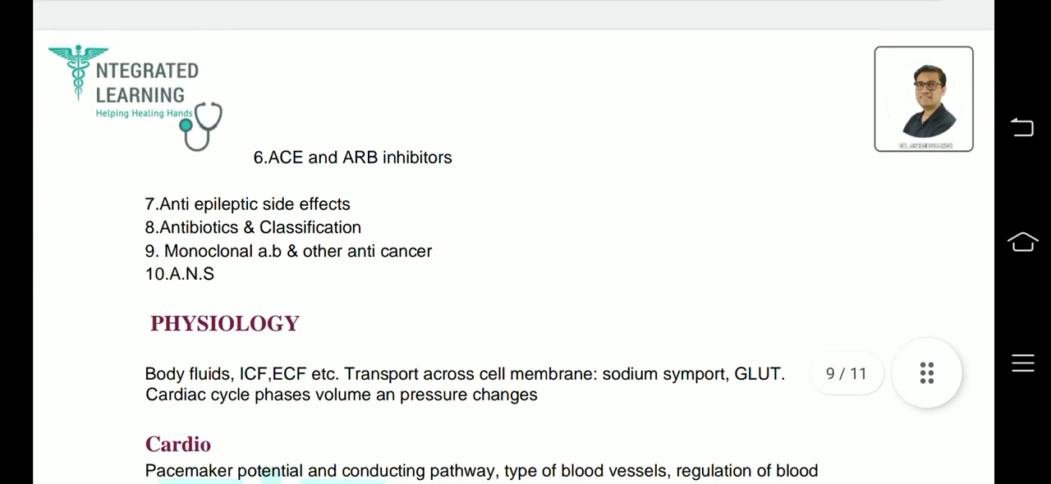
pyautogui.scroll(-3)
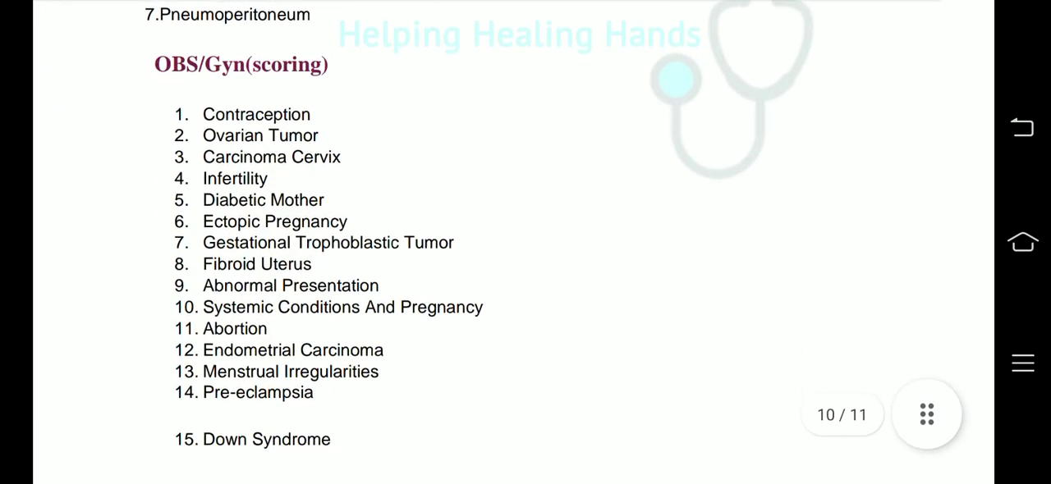
pyautogui.scroll(-3)
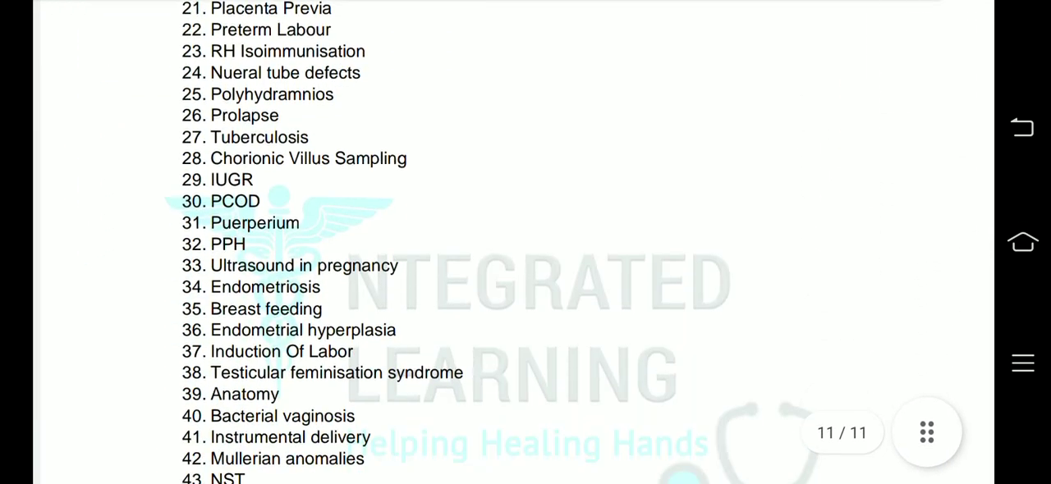
pyautogui.scroll(-3)
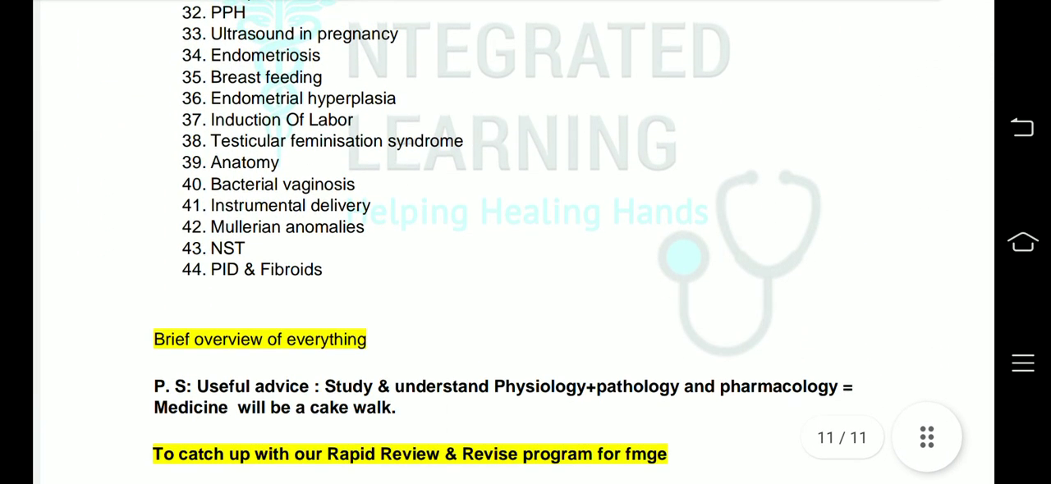
pyautogui.scroll(-3)
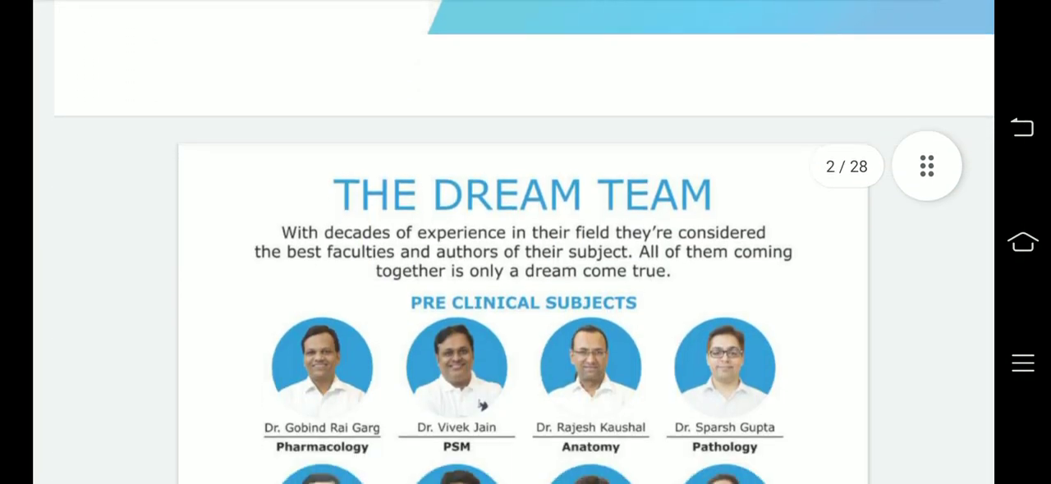
pyautogui.scroll(-3)
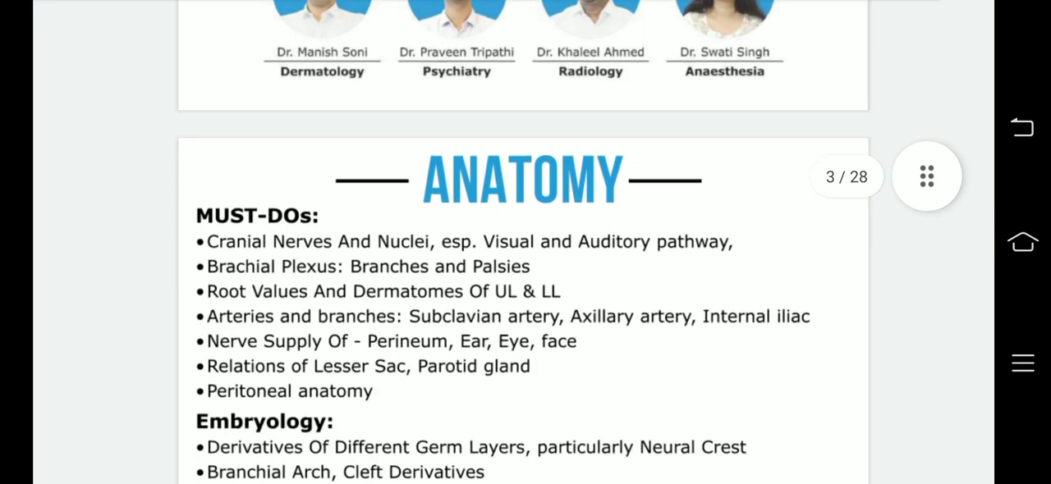
pyautogui.scroll(-3)
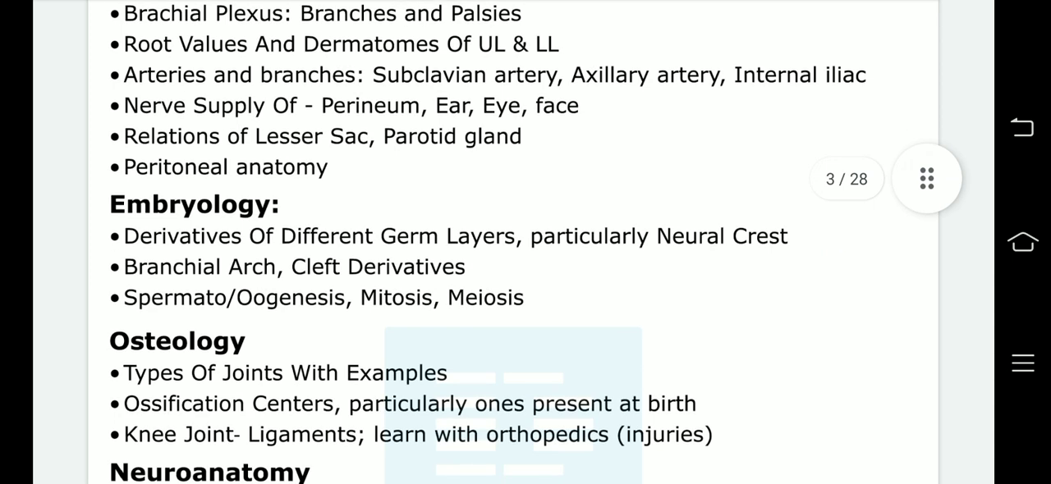
pyautogui.scroll(-3)
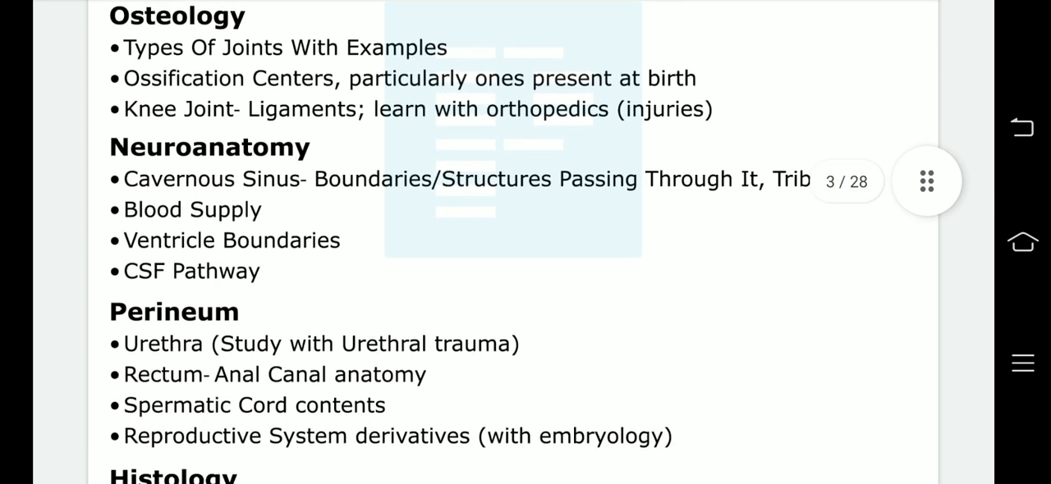
pyautogui.scroll(-3)
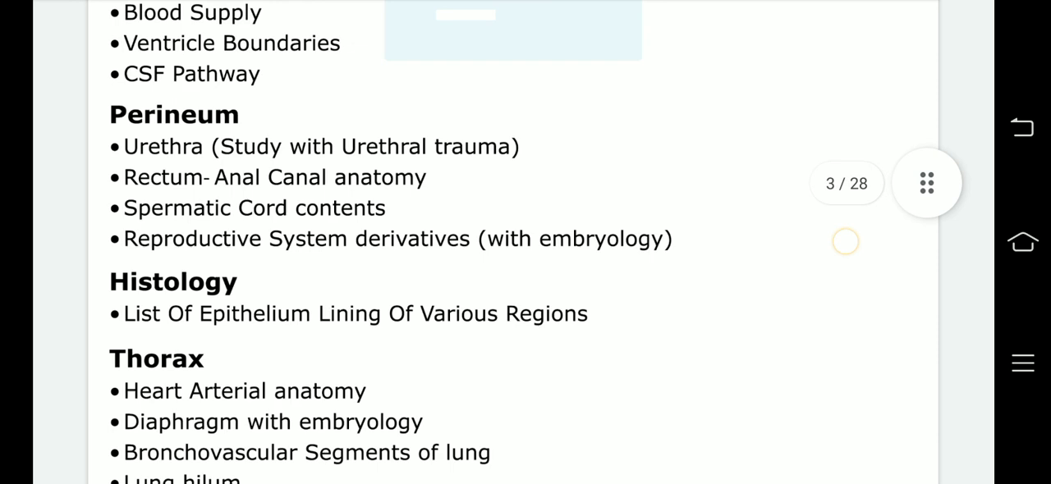
pyautogui.scroll(-3)
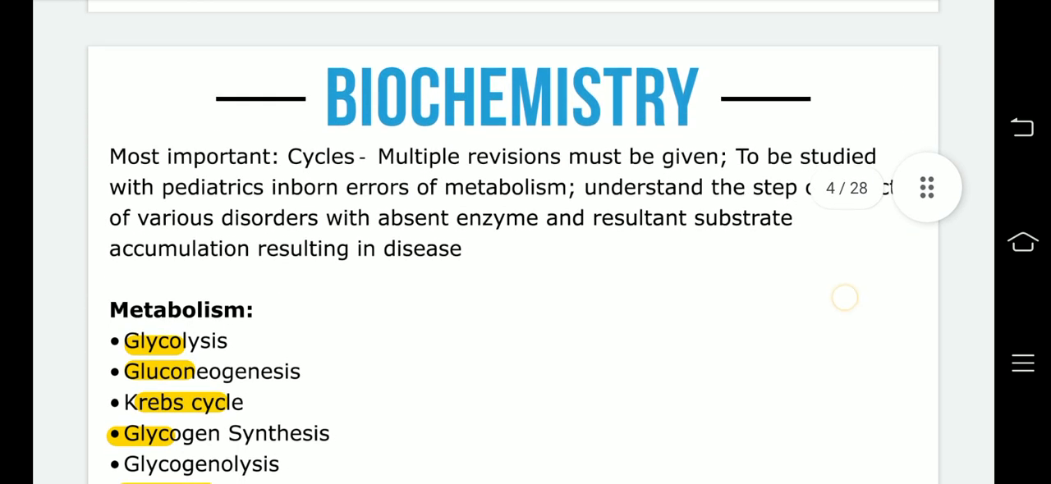
pyautogui.scroll(-3)
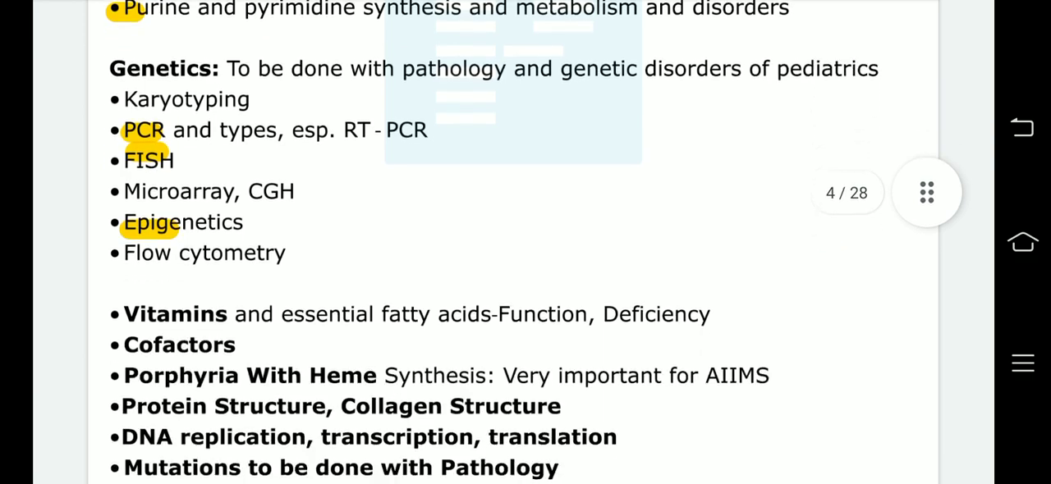
pyautogui.scroll(-3)
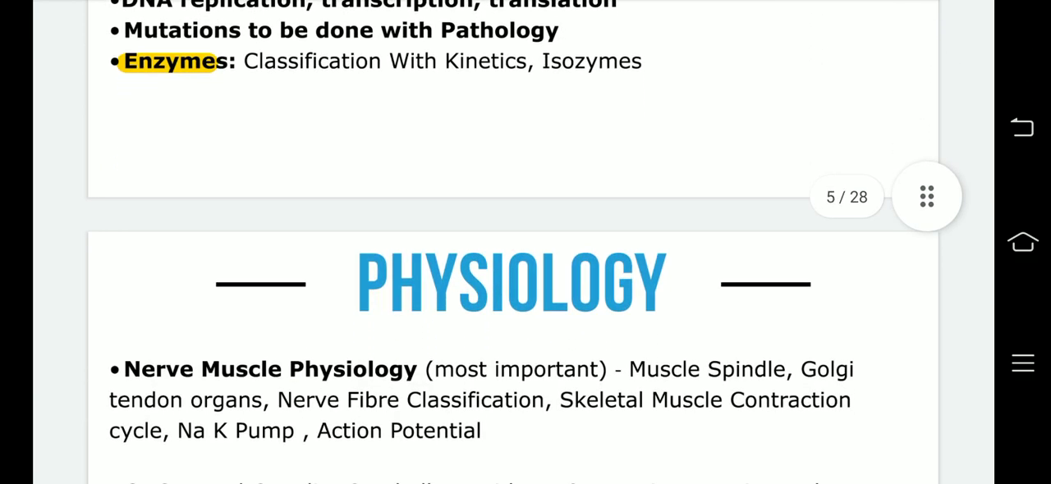
pyautogui.scroll(-3)
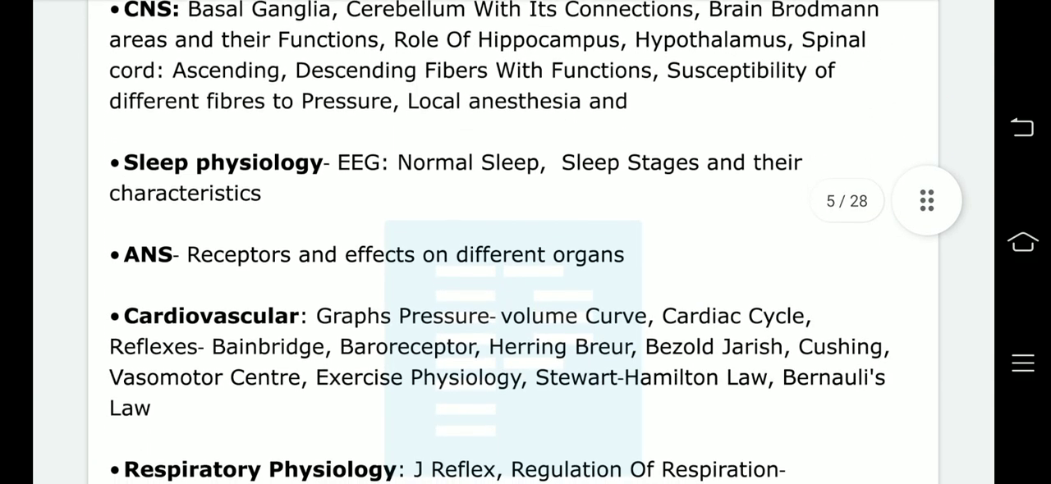
pyautogui.scroll(-3)
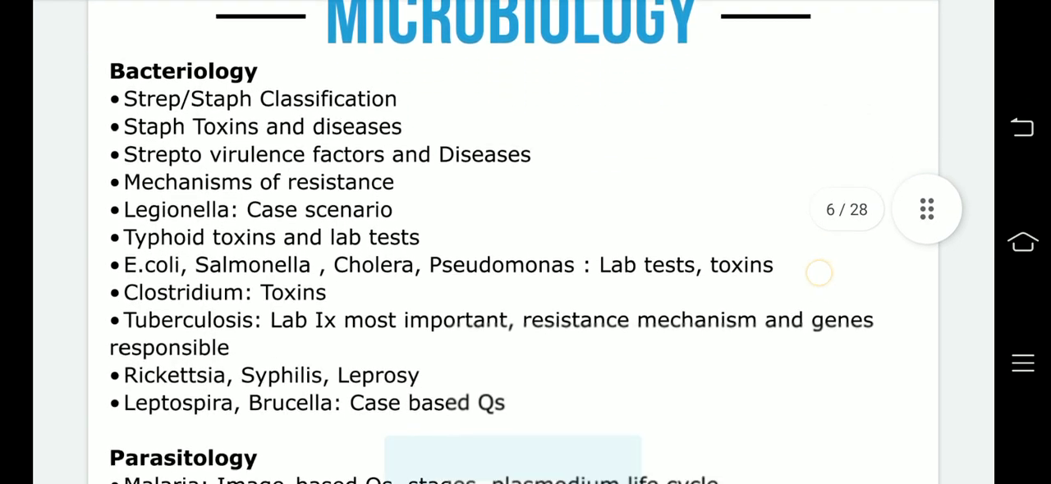
pyautogui.scroll(-3)
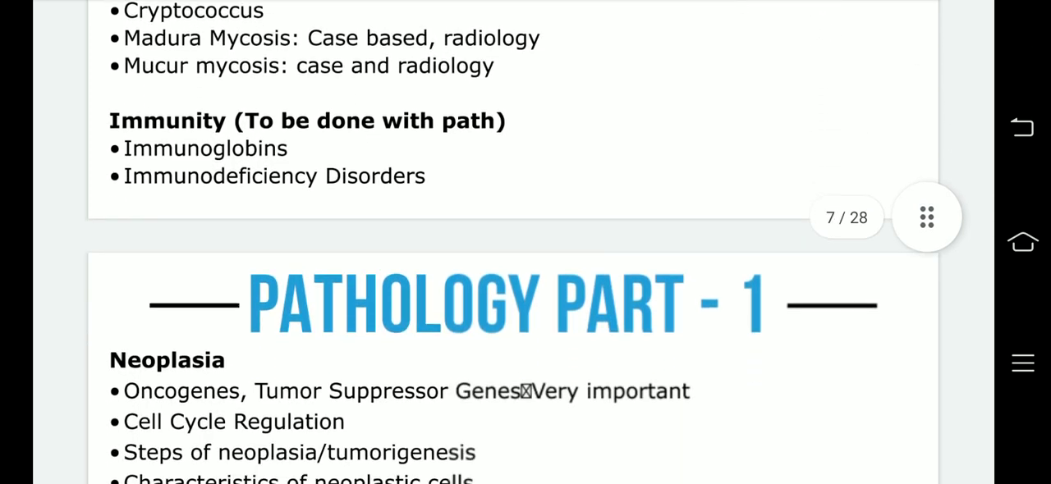
pyautogui.scroll(-3)
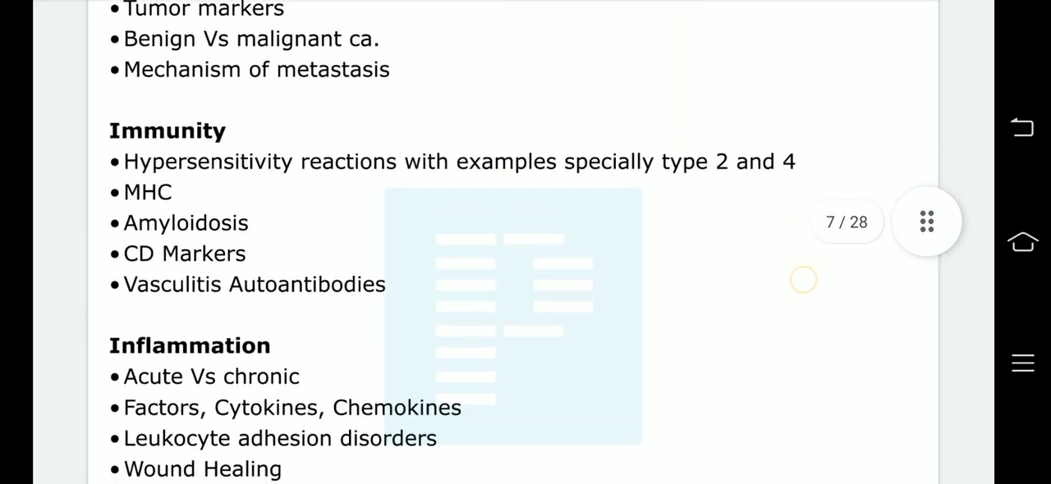
pyautogui.scroll(-3)
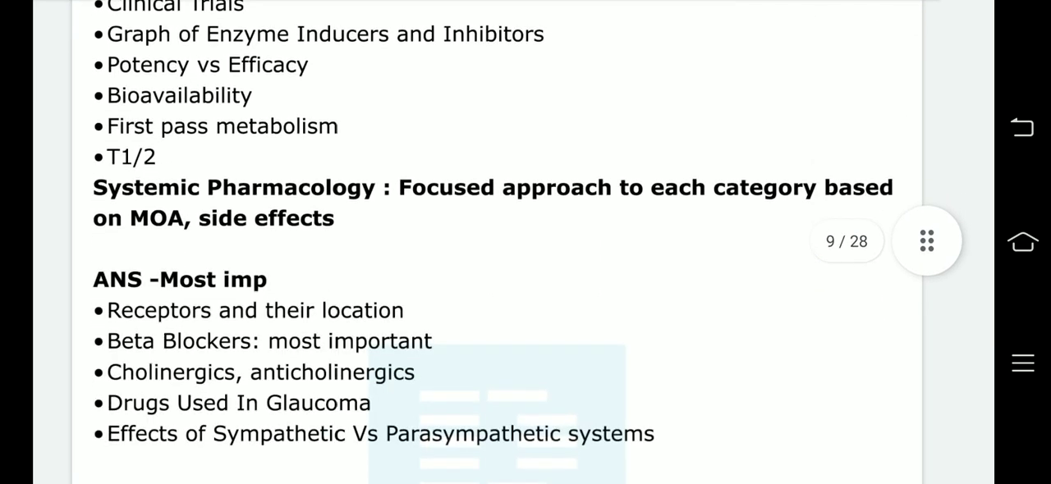
pyautogui.scroll(-3)
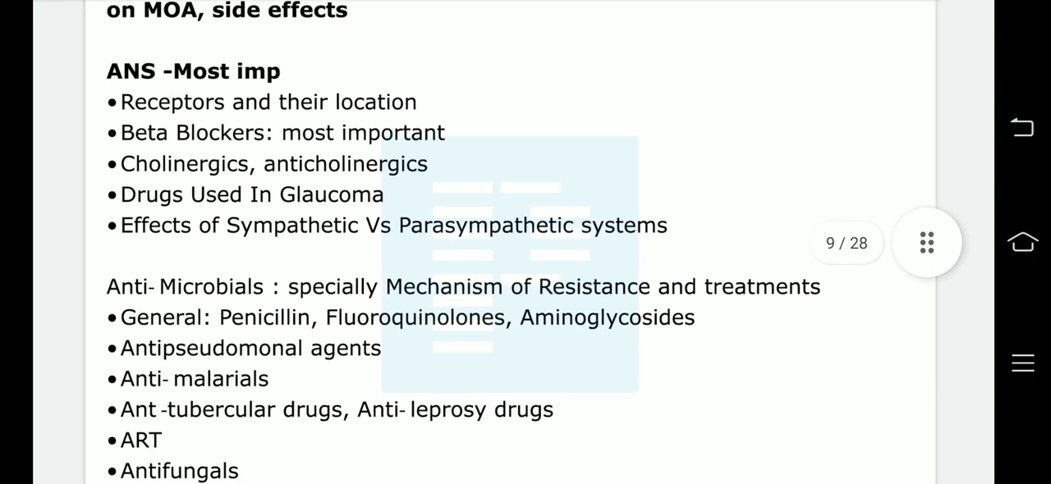
pyautogui.scroll(-3)
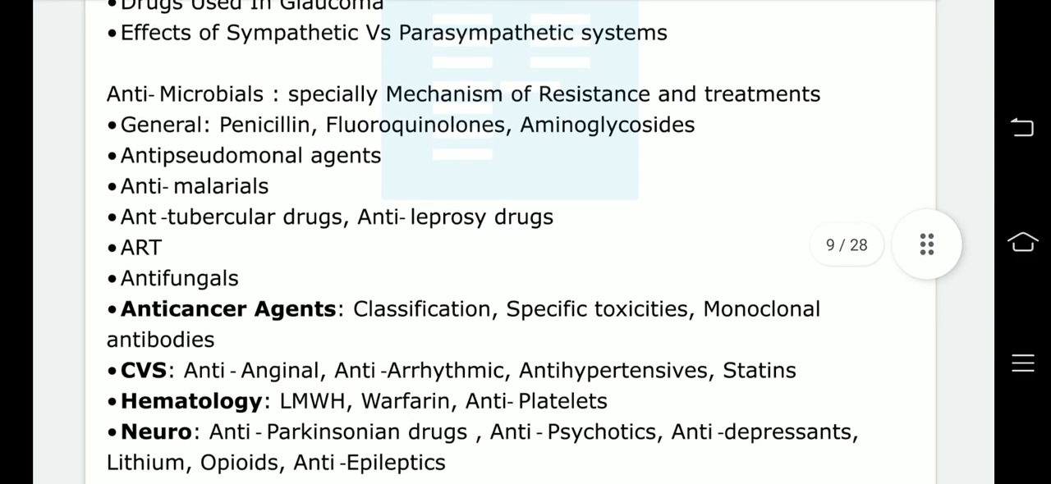
pyautogui.scroll(-3)
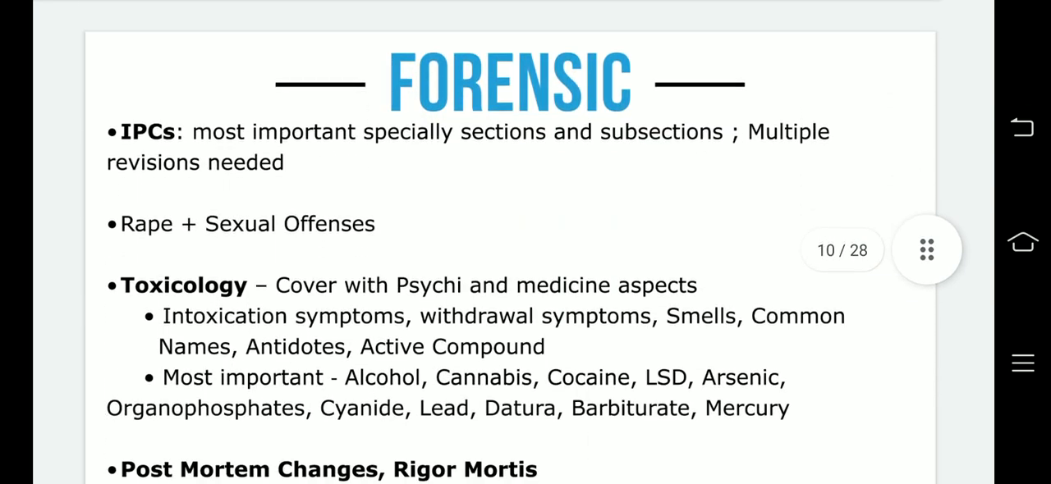
pyautogui.scroll(-3)
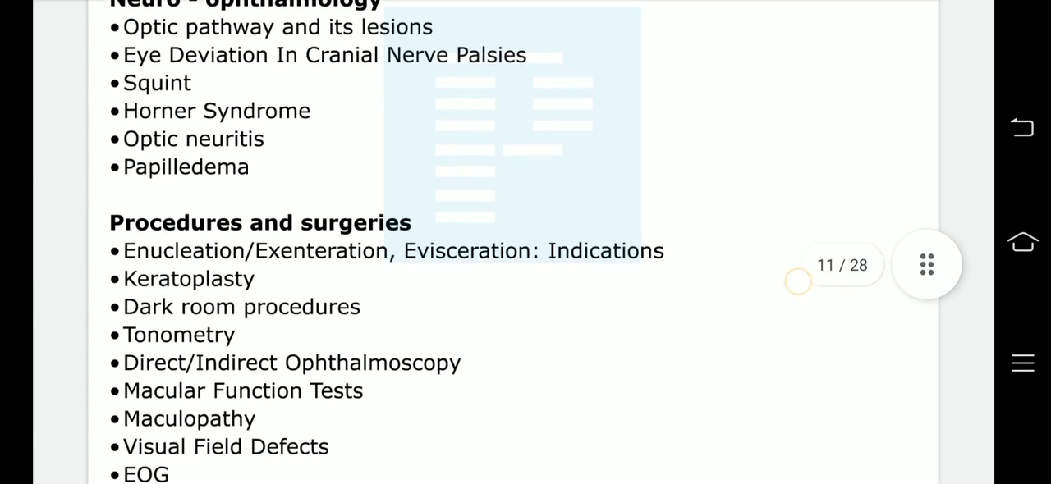
pyautogui.scroll(-3)
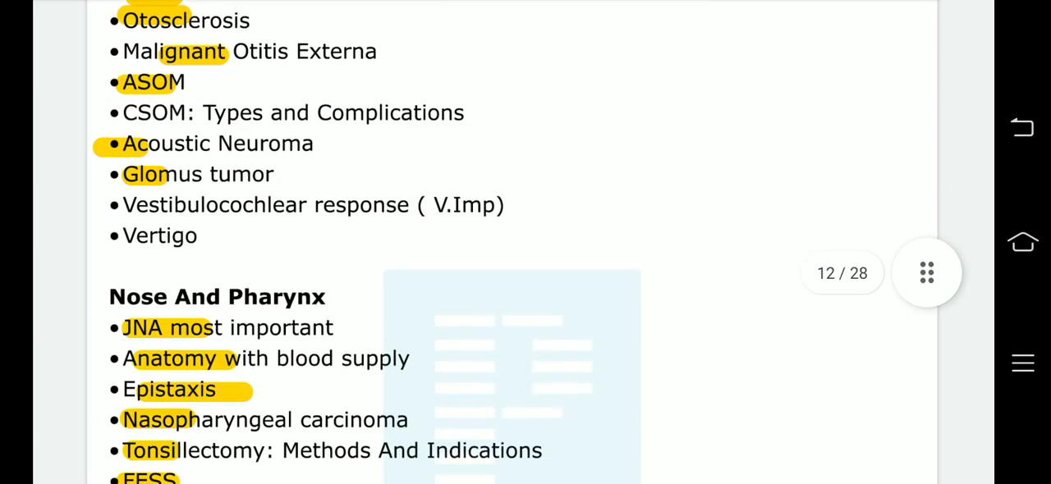
pyautogui.scroll(-3)
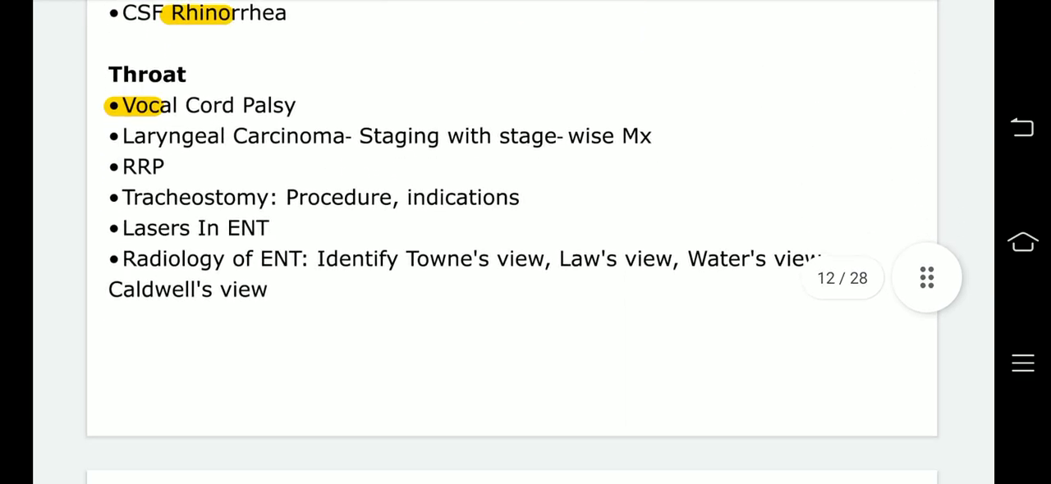
pyautogui.scroll(-3)
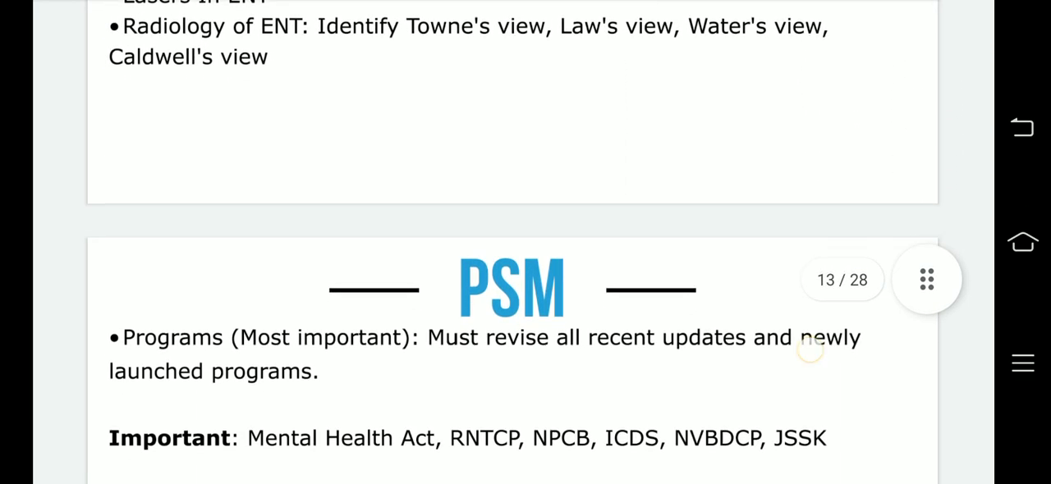
pyautogui.scroll(-3)
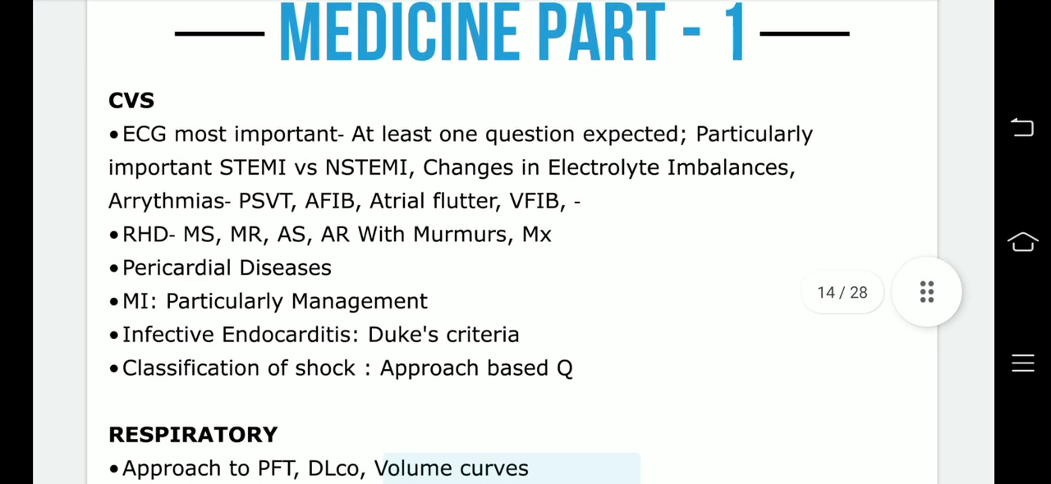
pyautogui.scroll(-3)
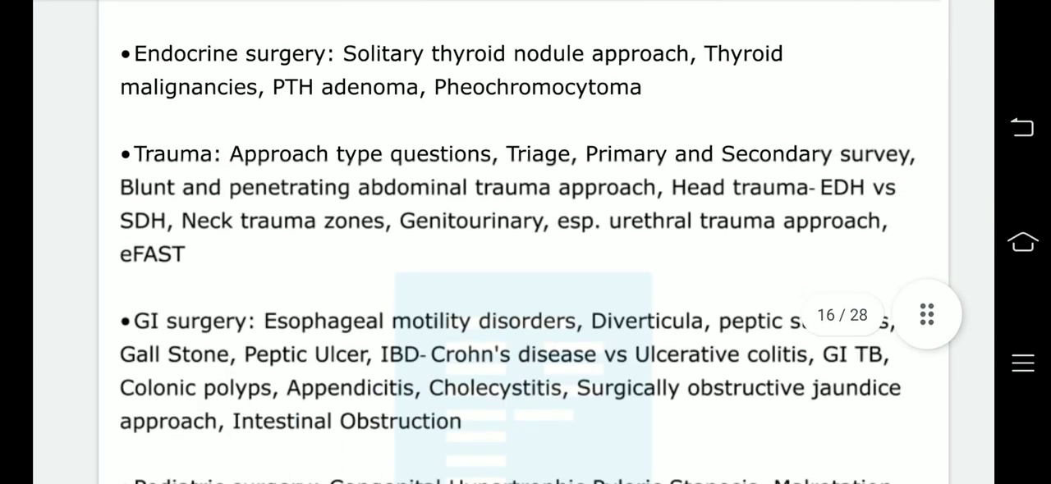
pyautogui.scroll(-3)
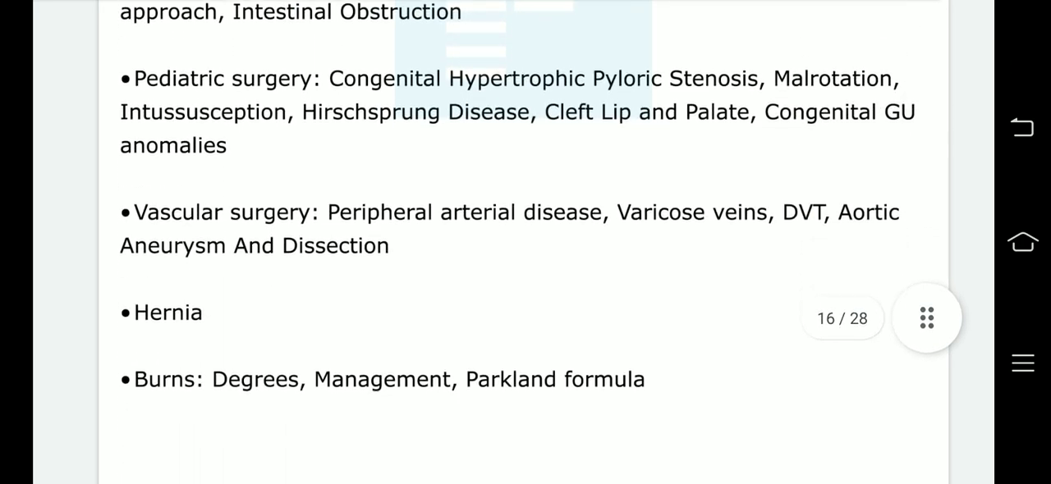
pyautogui.scroll(-3)
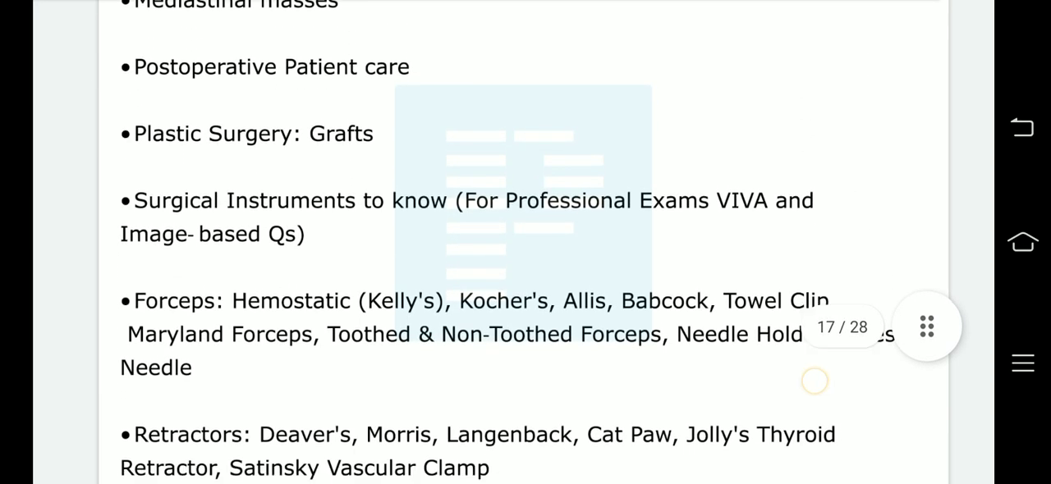
pyautogui.scroll(-3)
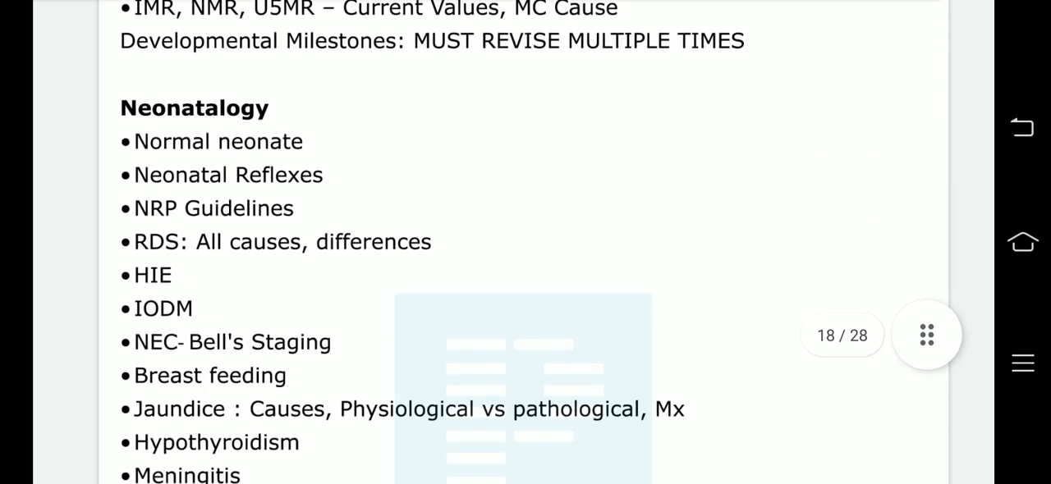
pyautogui.scroll(-3)
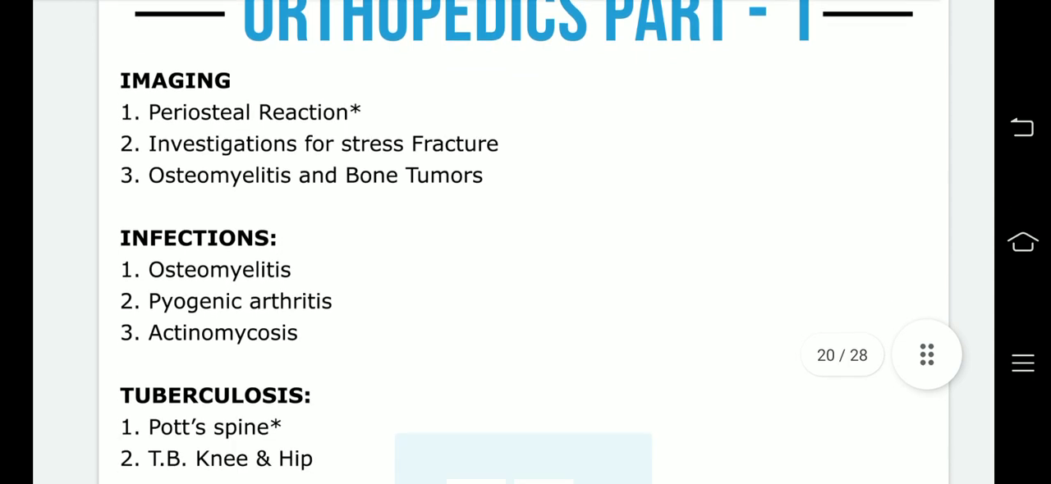
pyautogui.scroll(-3)
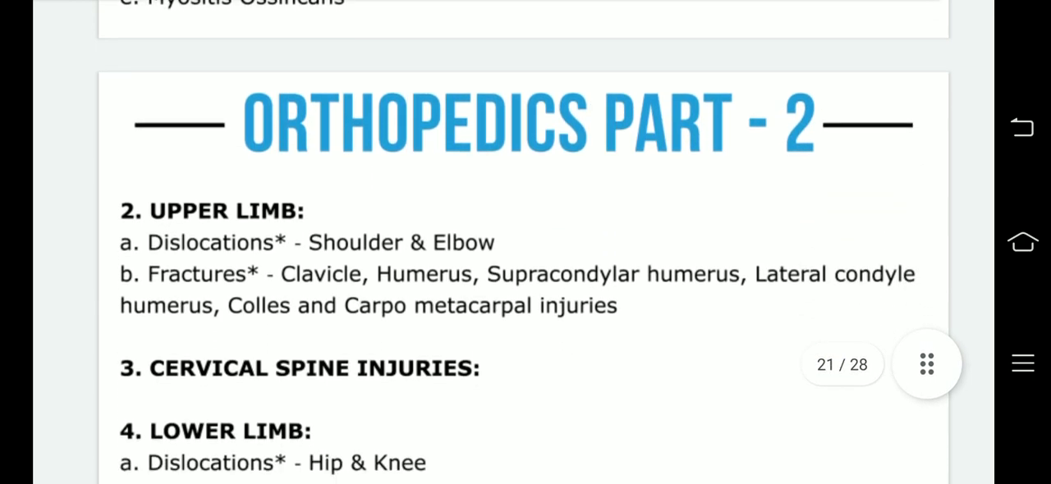
pyautogui.scroll(-3)
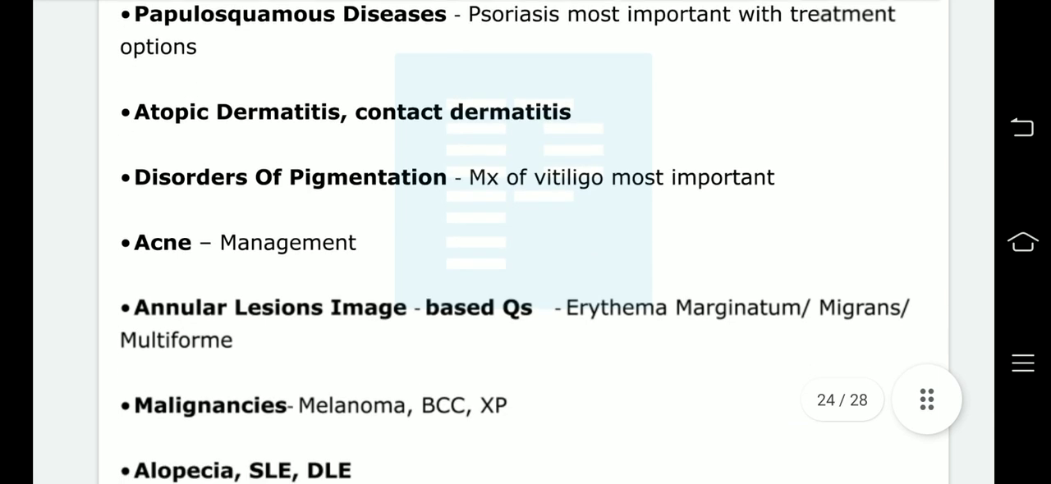
pyautogui.scroll(-3)
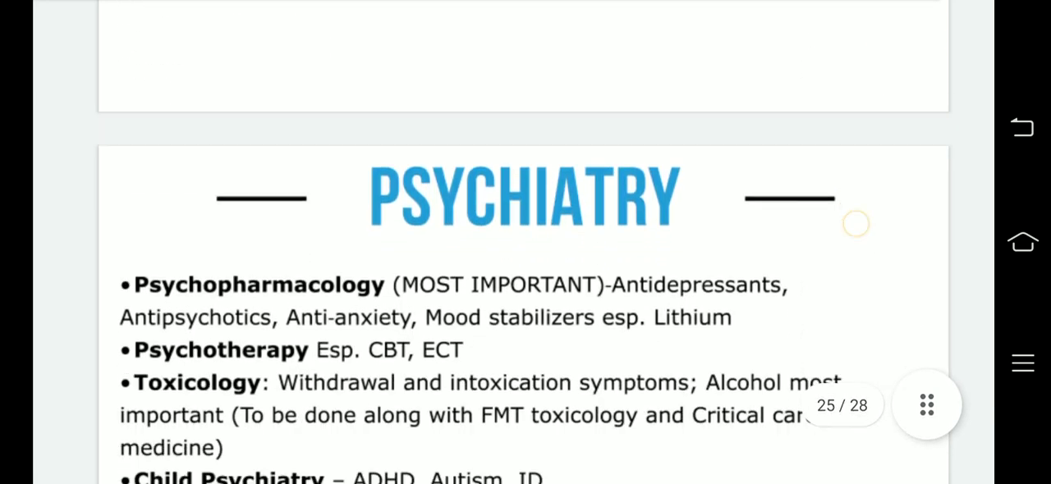
pyautogui.scroll(-3)
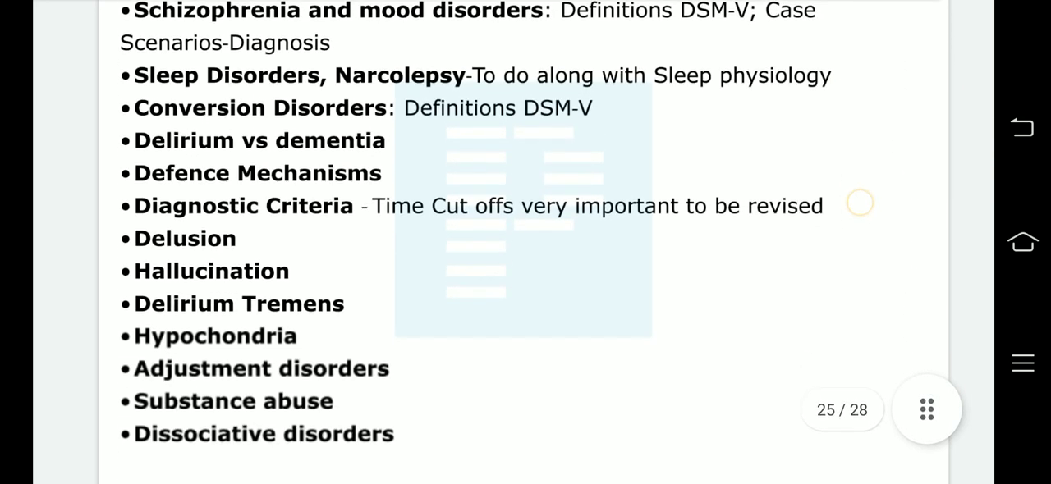